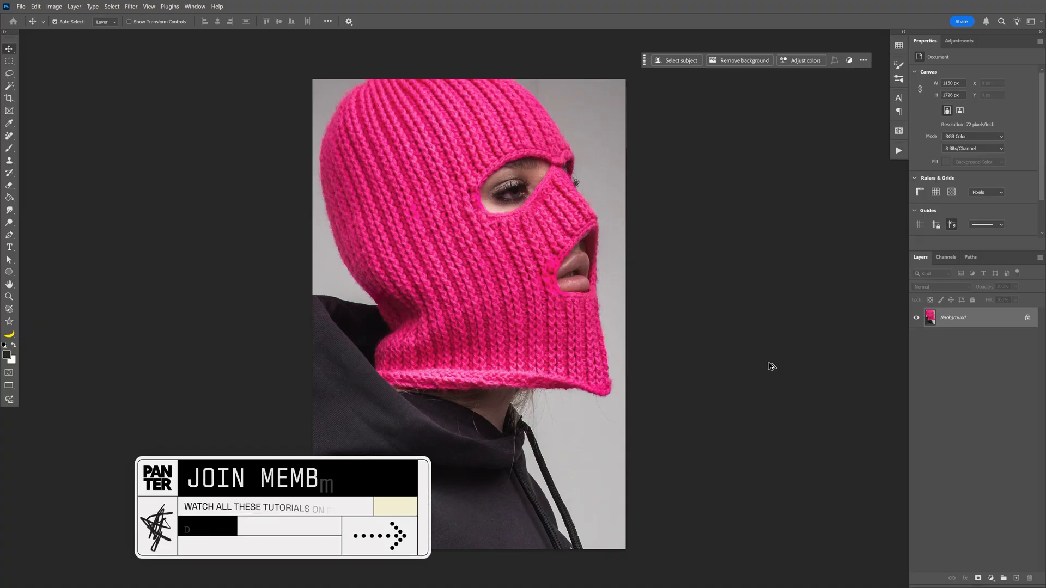
# Confirm the portrait is 1150 × 1726 px, then bring up the Background layer's context menu
pyautogui.click(54, 6)
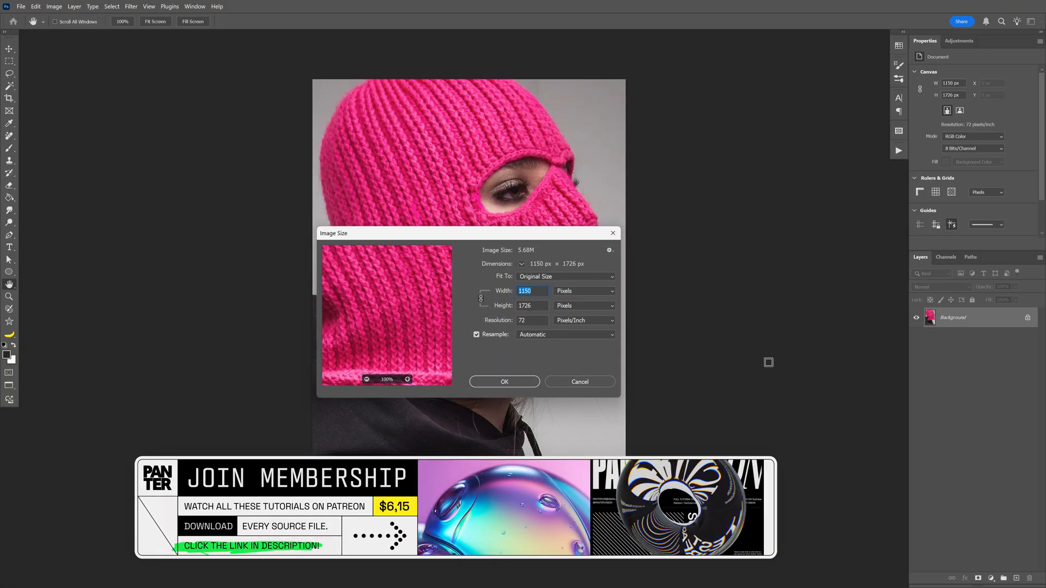
pyautogui.click(503, 382)
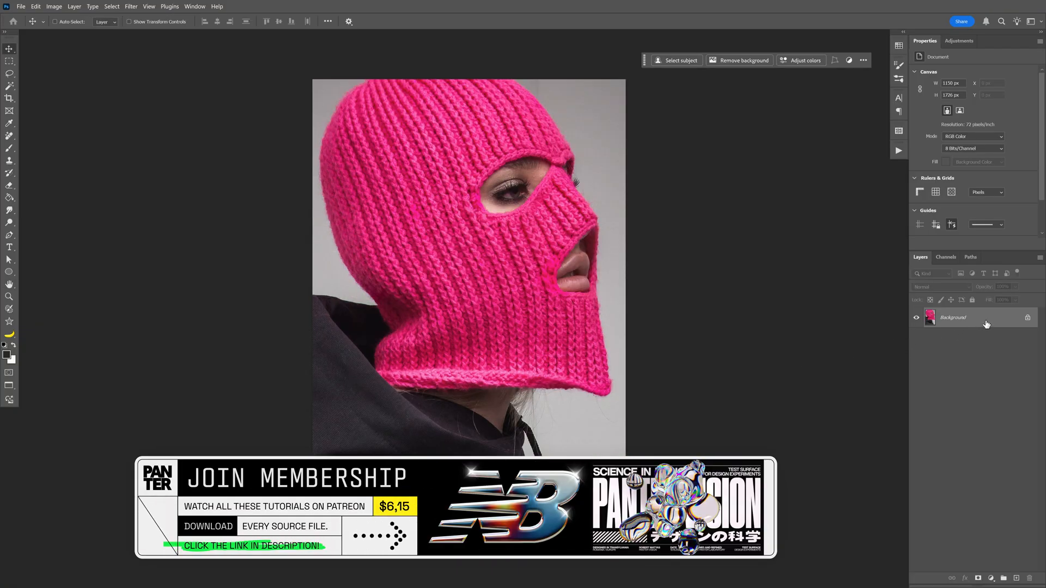
pyautogui.rightClick(954, 317)
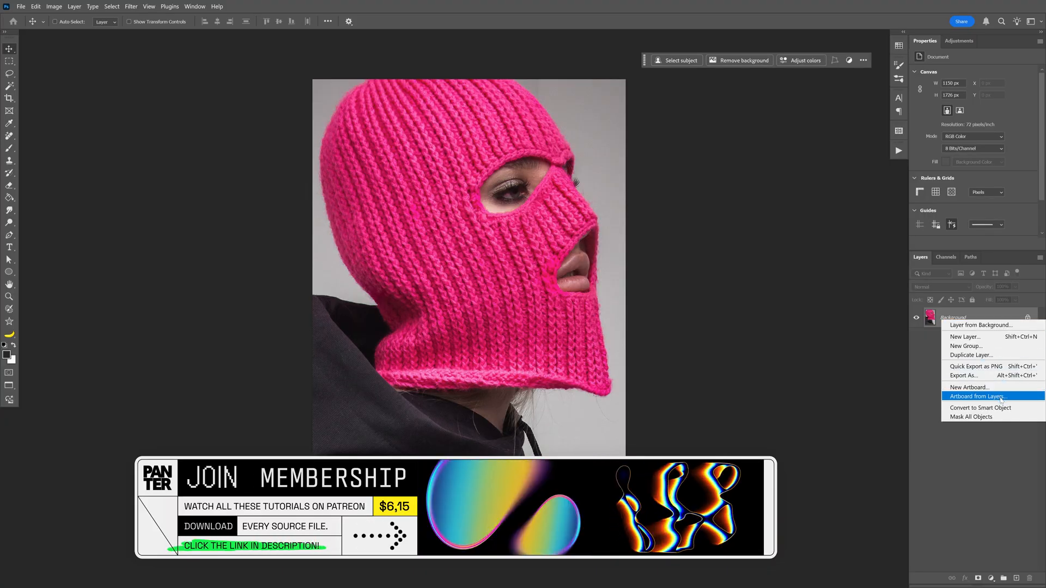
pyautogui.moveTo(981, 408)
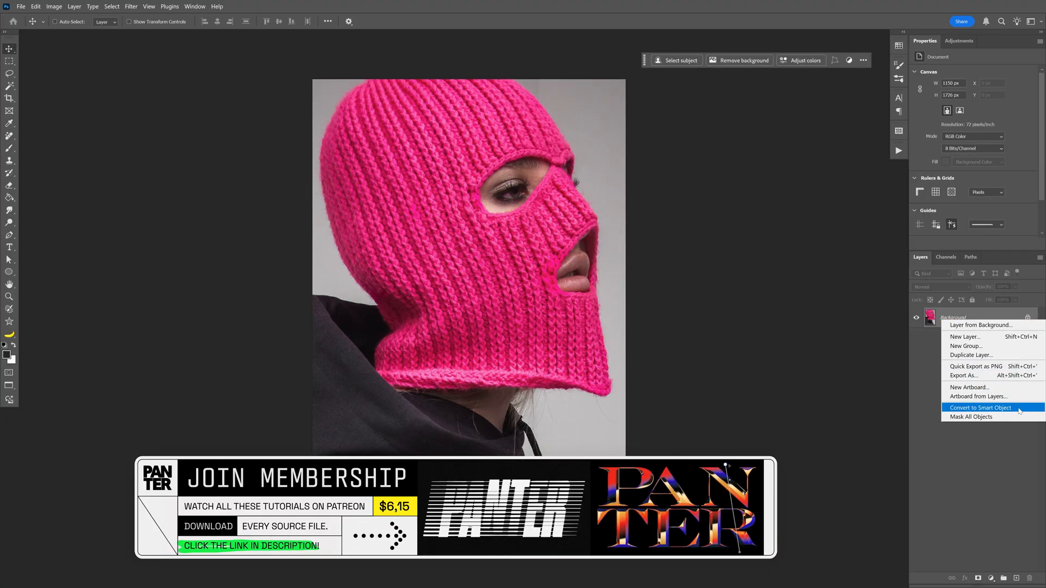
# Convert the photo layer to a smart object and apply Add Noise at 45%
pyautogui.click(980, 408)
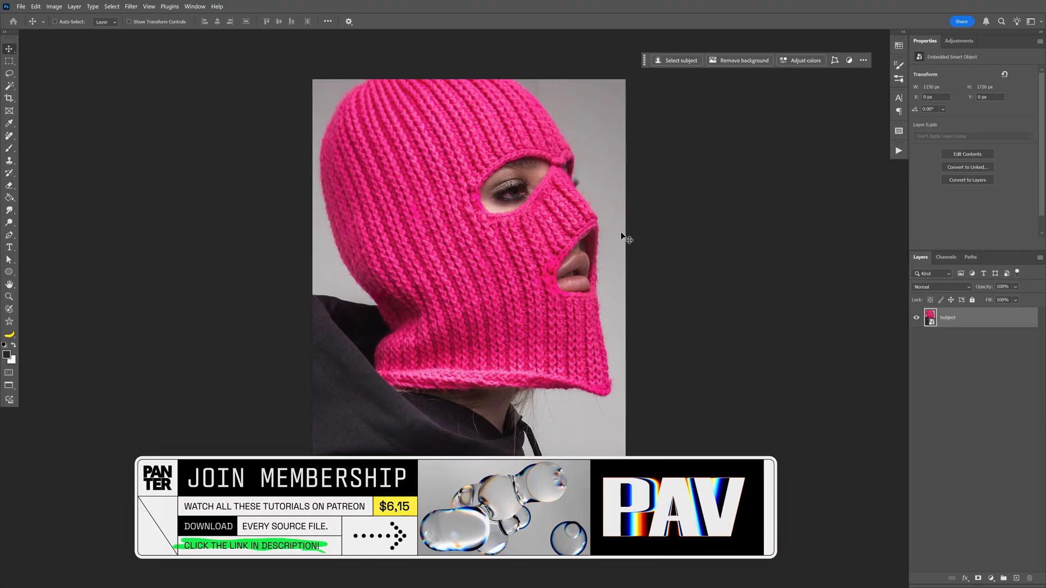
pyautogui.click(131, 6)
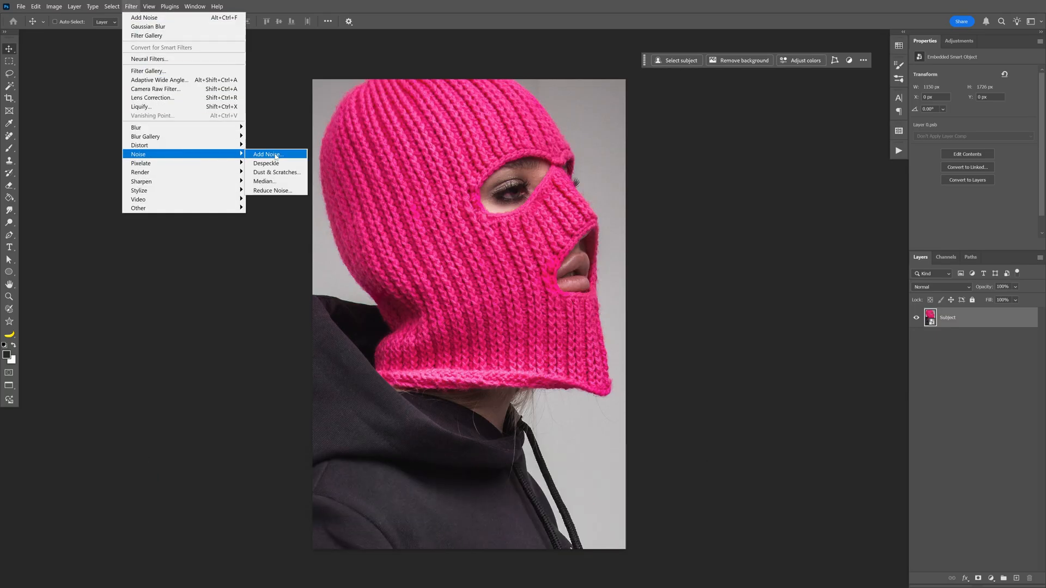
pyautogui.click(267, 154)
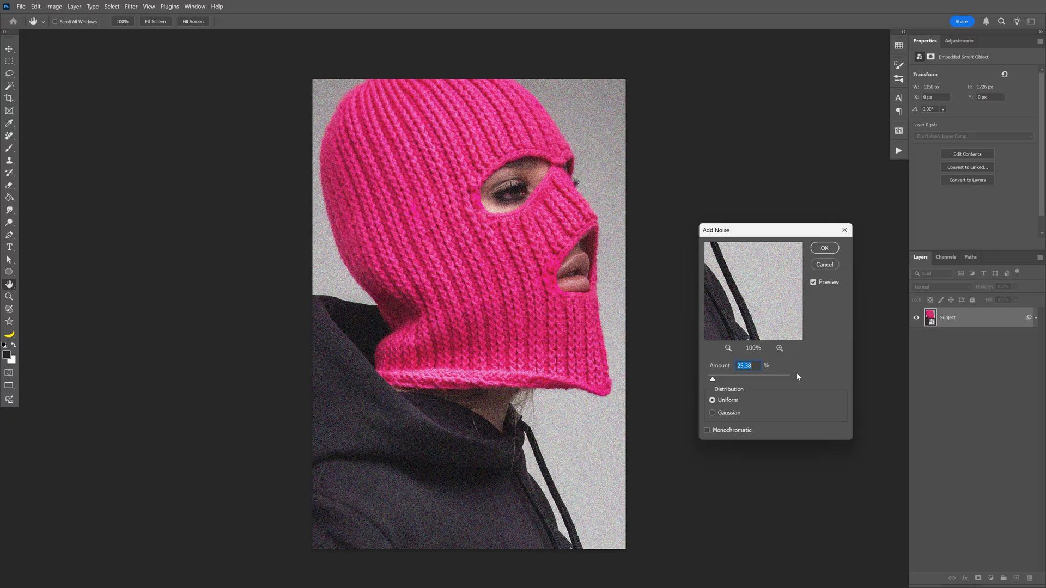
pyautogui.moveTo(712, 378); pyautogui.dragTo(717, 378)
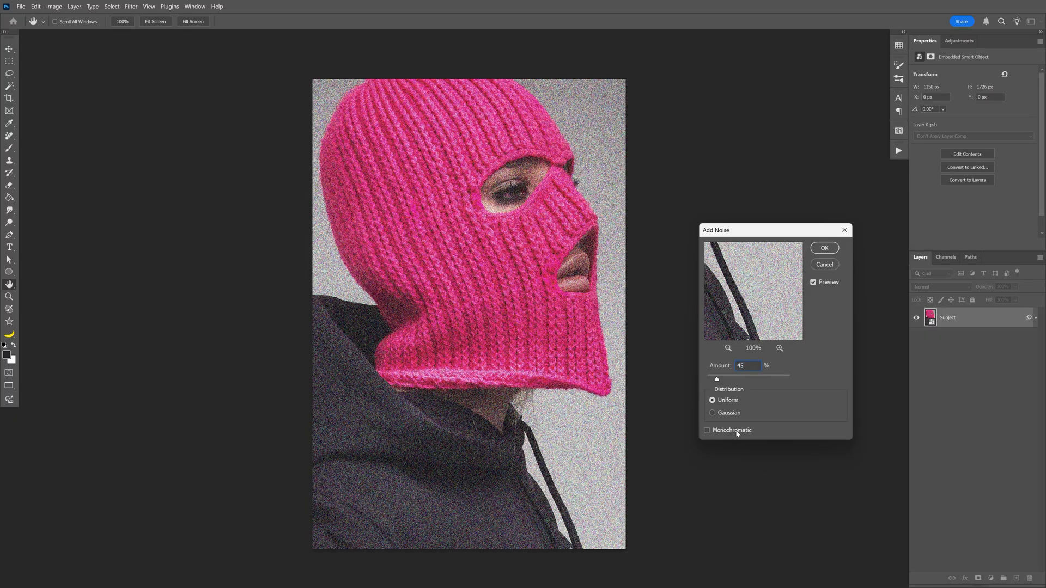
pyautogui.click(824, 248)
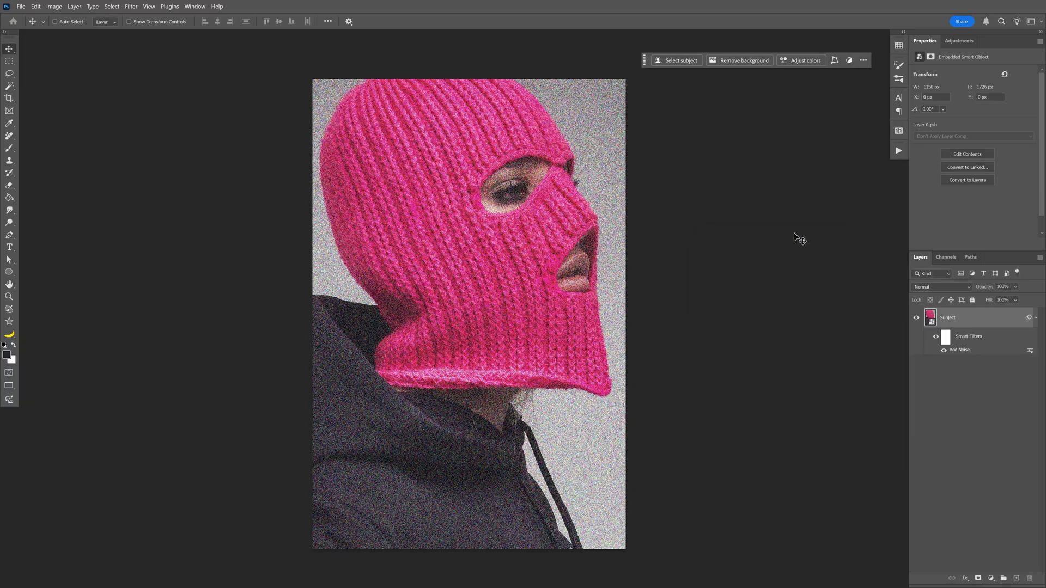
# Apply a Gaussian Blur smart filter to Subject, adjusting the radius slider
pyautogui.click(130, 6)
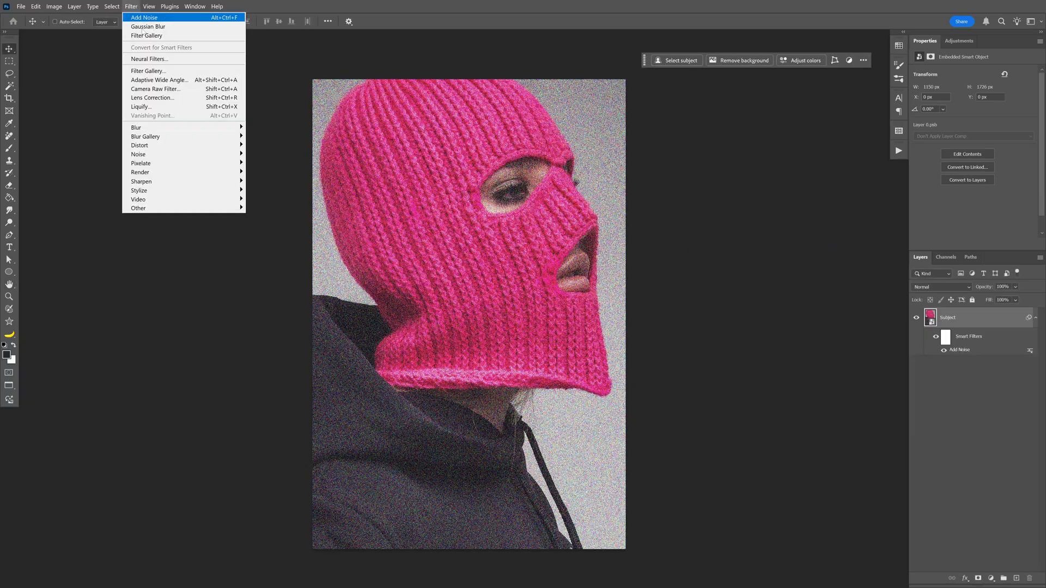
pyautogui.moveTo(136, 127)
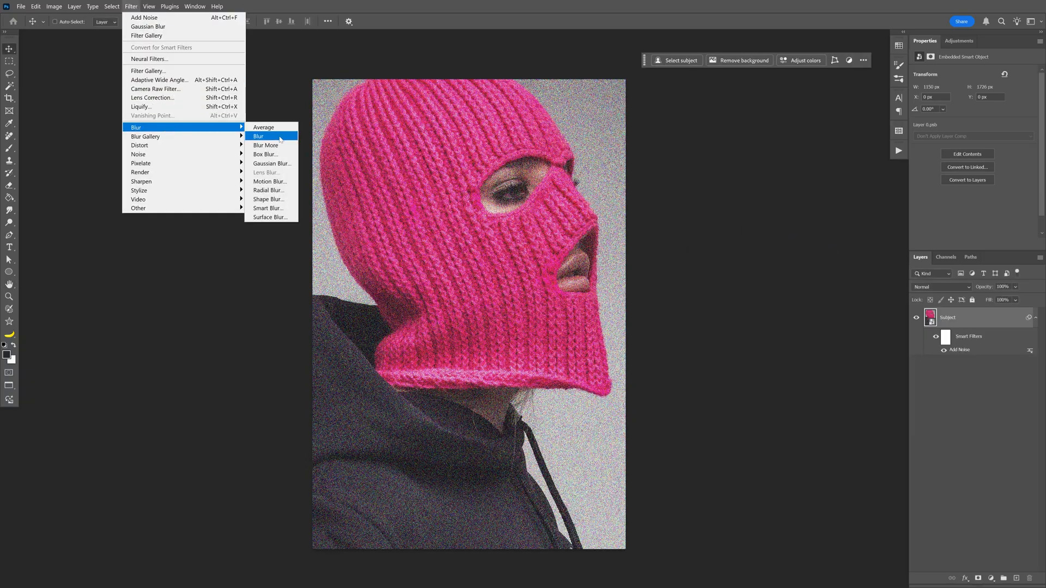
pyautogui.click(271, 163)
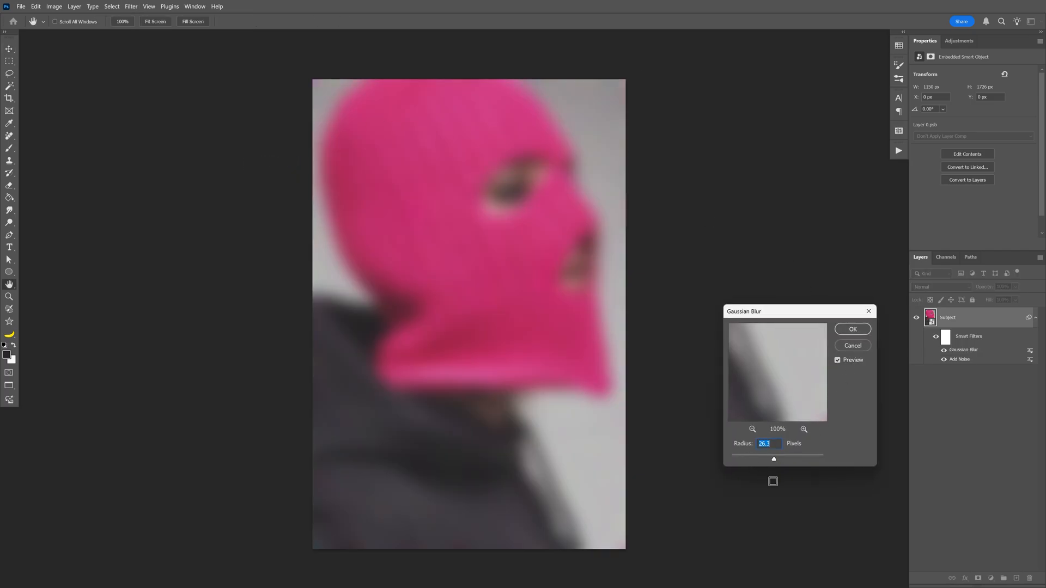
pyautogui.moveTo(774, 459); pyautogui.dragTo(734, 458)
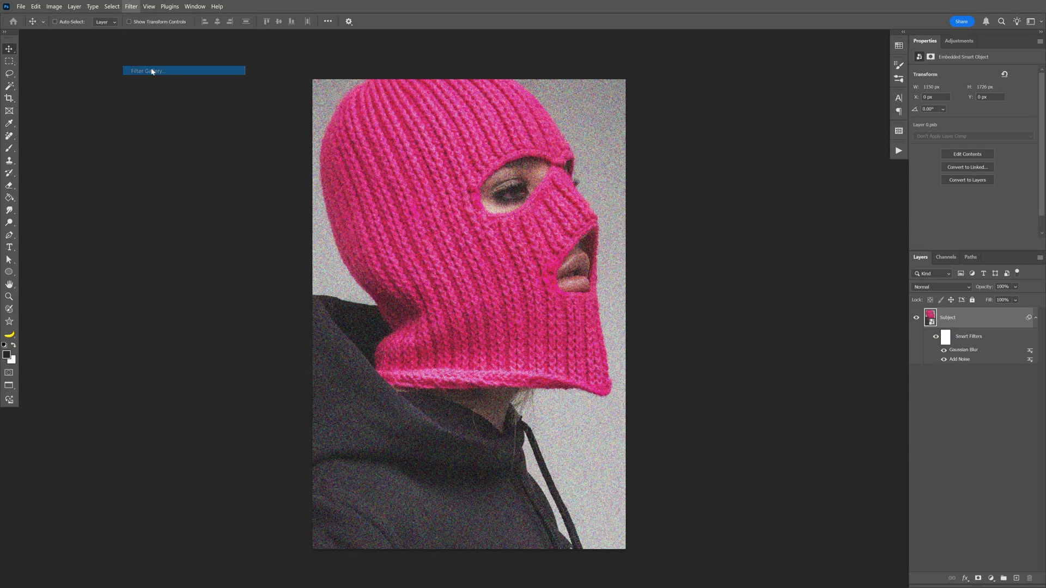
# Apply Filter Gallery Sketch > Torn Edges with image balance 25, smoothness 14, contrast 21
pyautogui.click(147, 71)
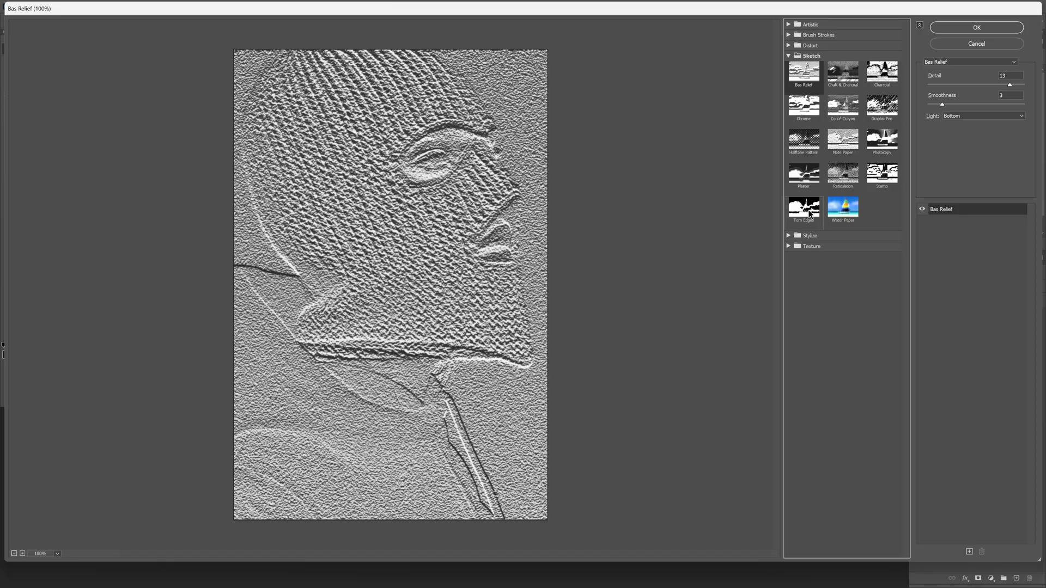
pyautogui.click(804, 207)
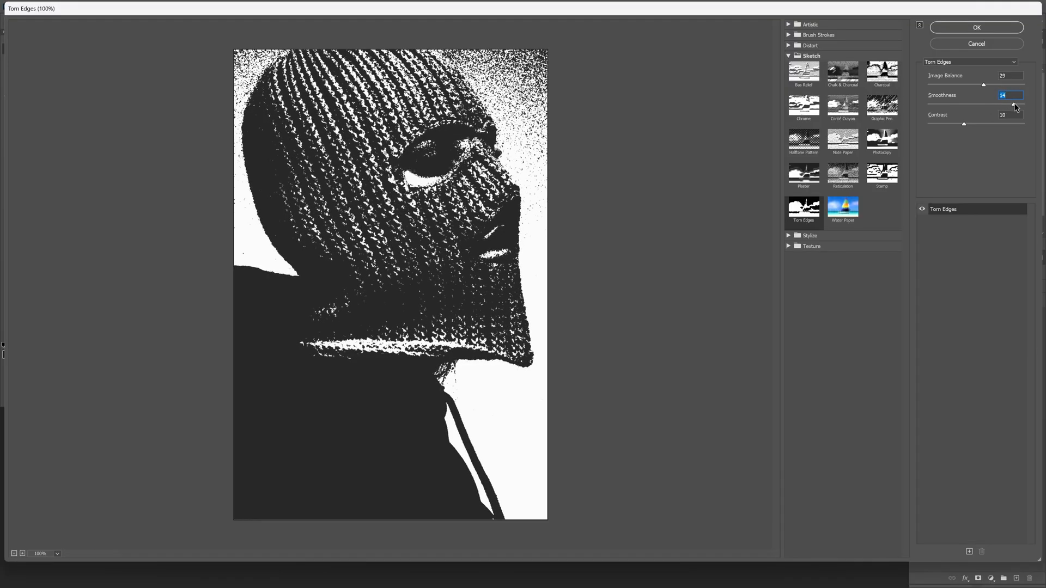
pyautogui.moveTo(965, 128)
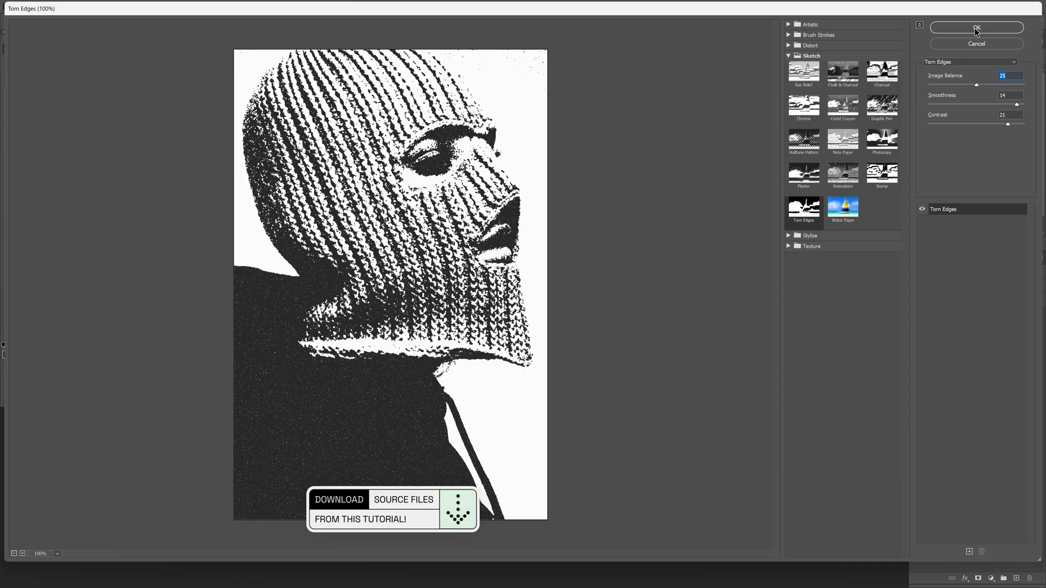
pyautogui.click(976, 27)
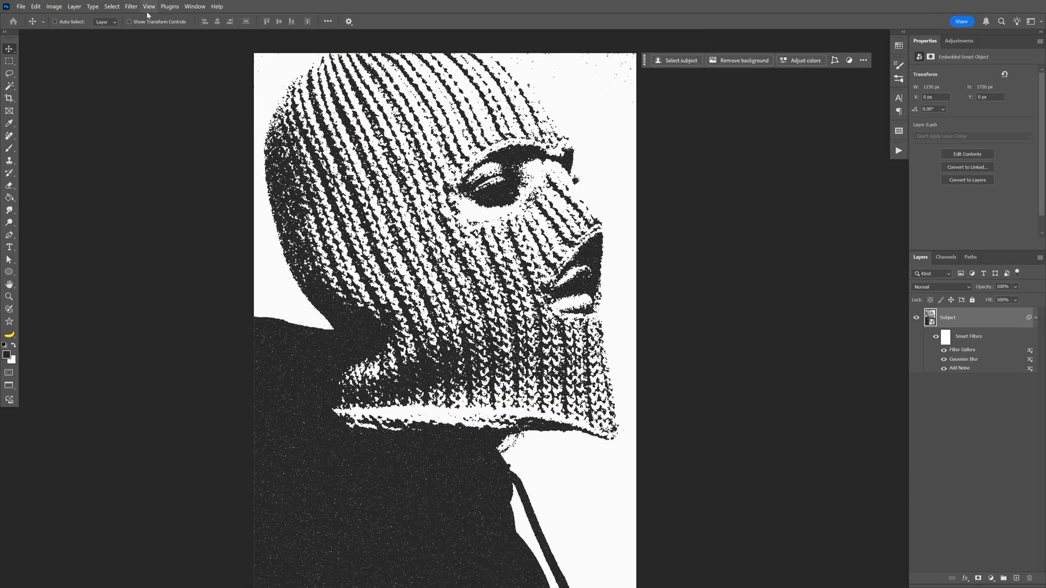
# Apply a second Gaussian Blur smart filter above Filter Gallery on Subject
pyautogui.click(131, 6)
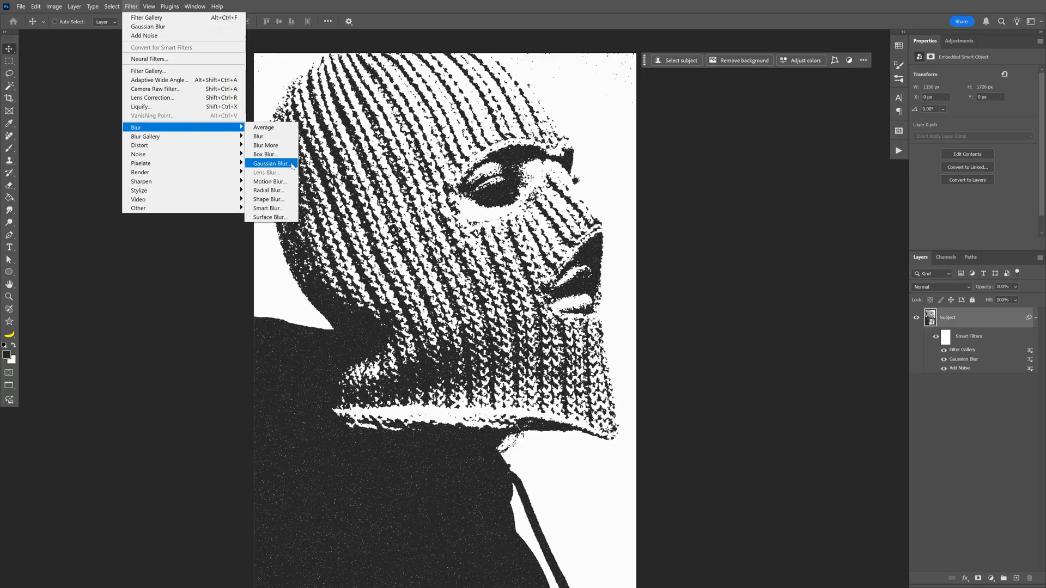
pyautogui.click(270, 164)
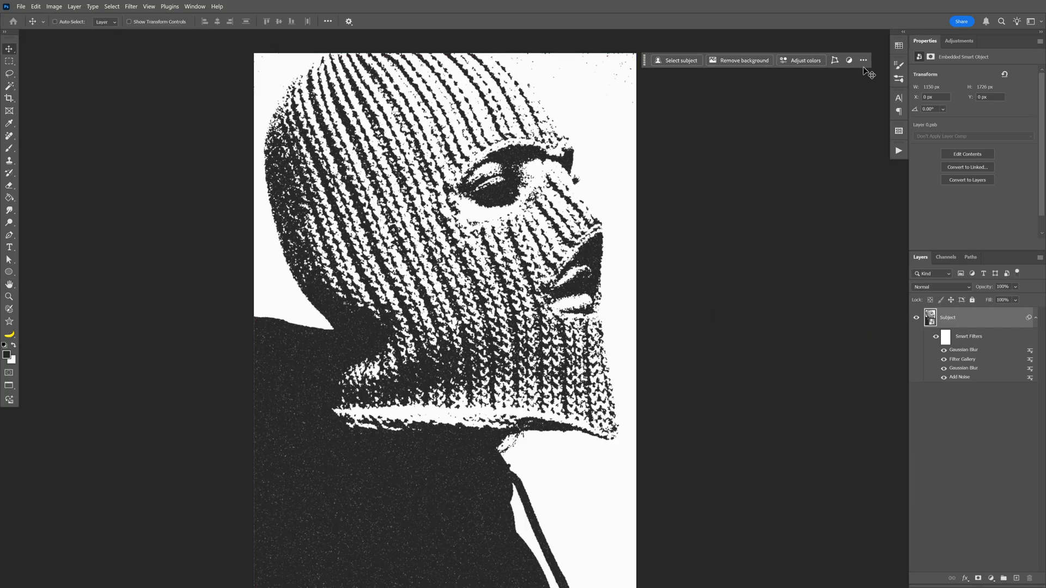
# Add a Hue/Saturation adjustment layer with Lightness lowered to -25
pyautogui.click(959, 41)
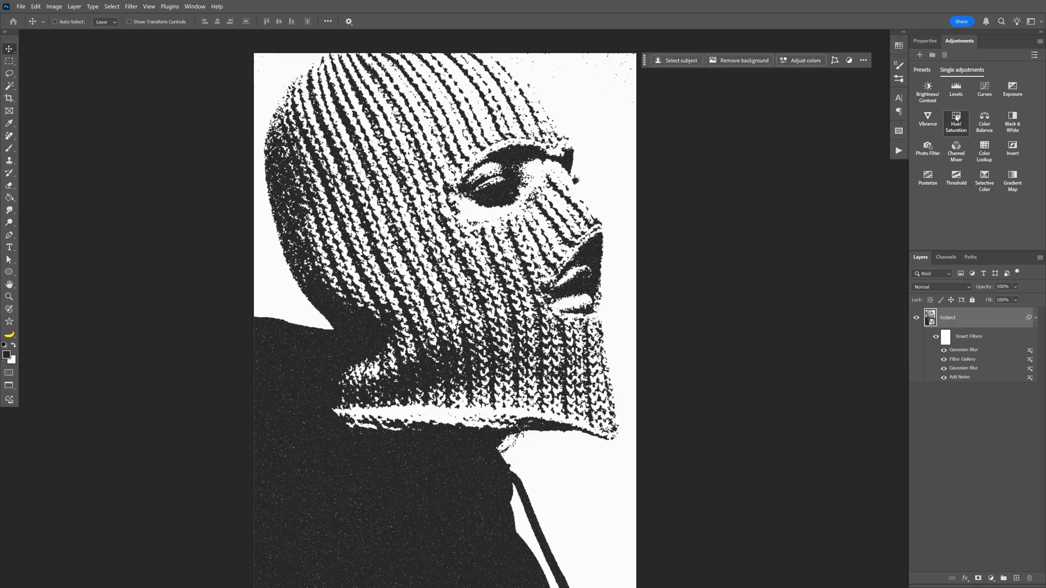
pyautogui.click(955, 124)
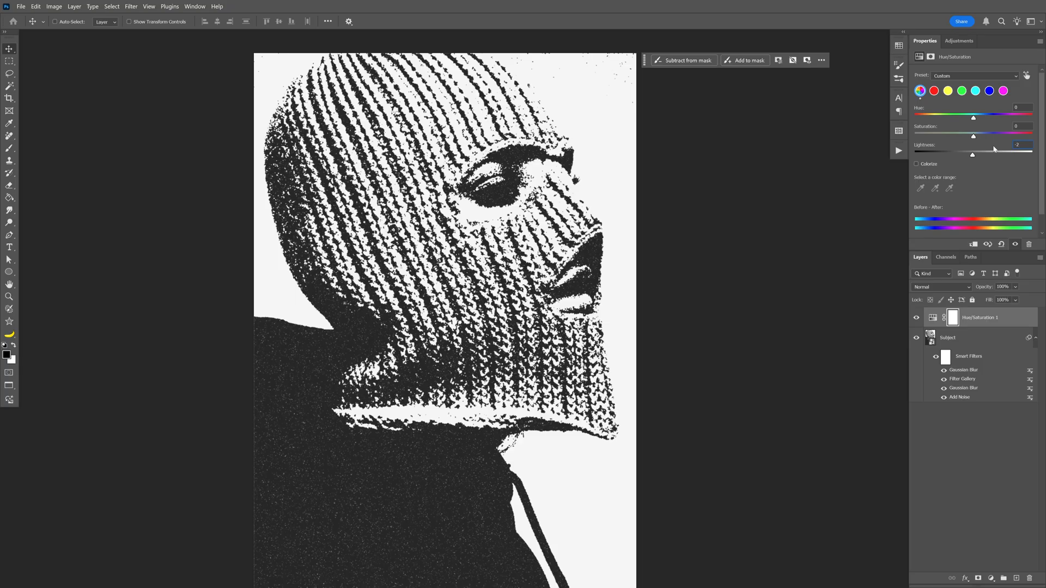
pyautogui.moveTo(972, 154); pyautogui.dragTo(959, 155)
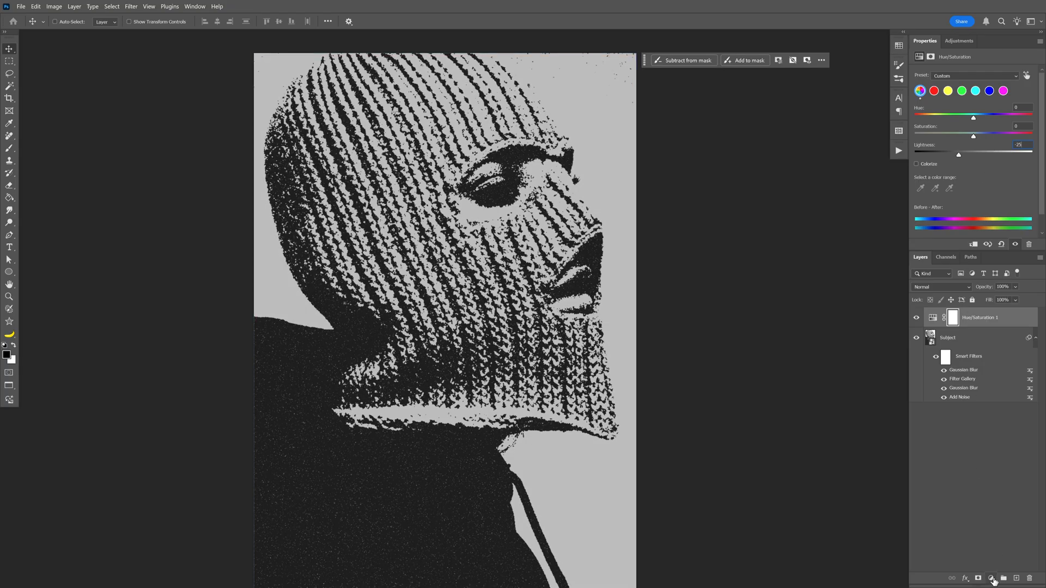
# Add a #000000 Solid Color fill layer and convert it to a smart object
pyautogui.click(994, 578)
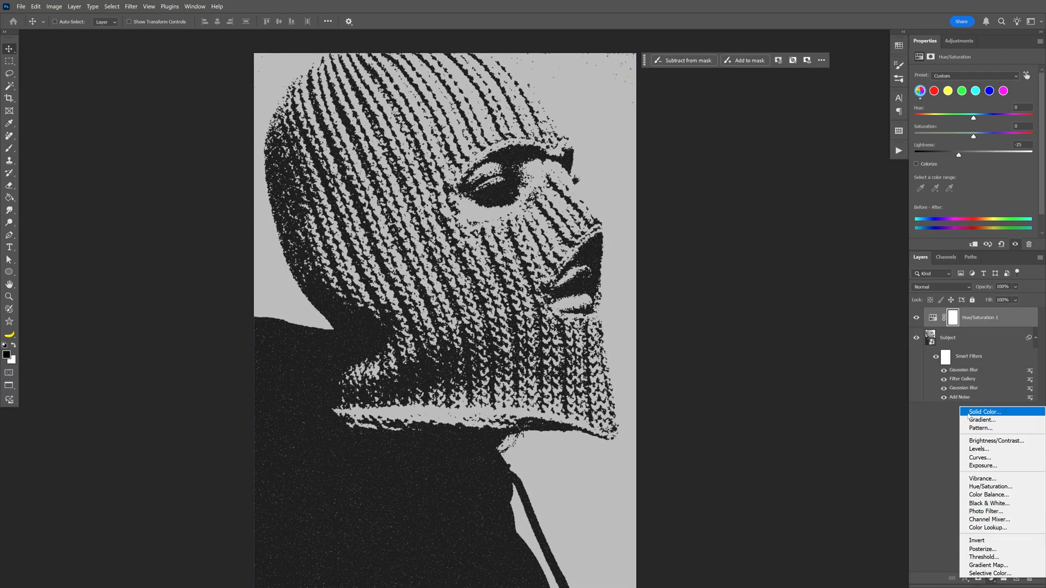
pyautogui.click(983, 412)
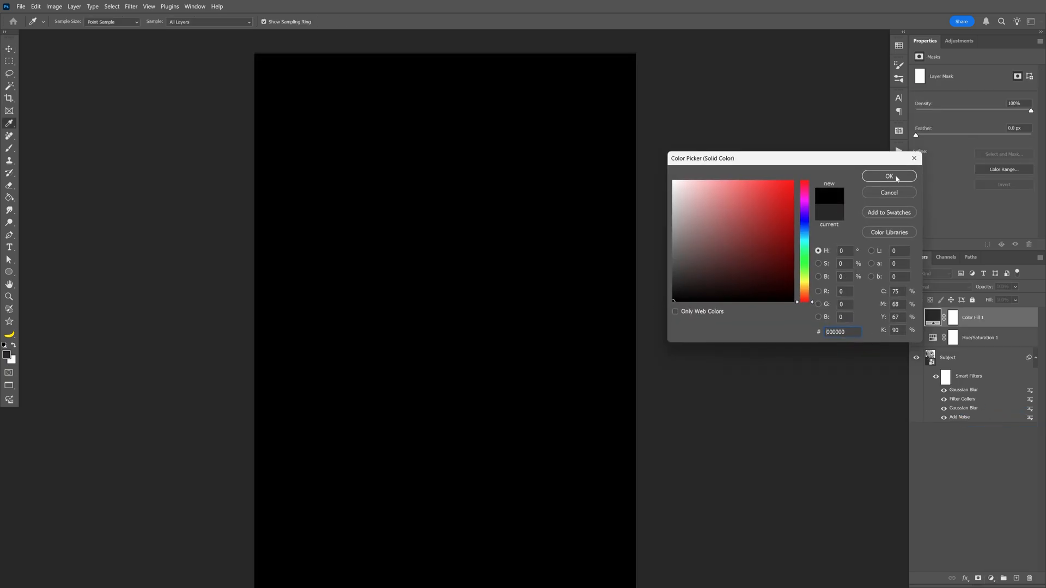
pyautogui.click(888, 176)
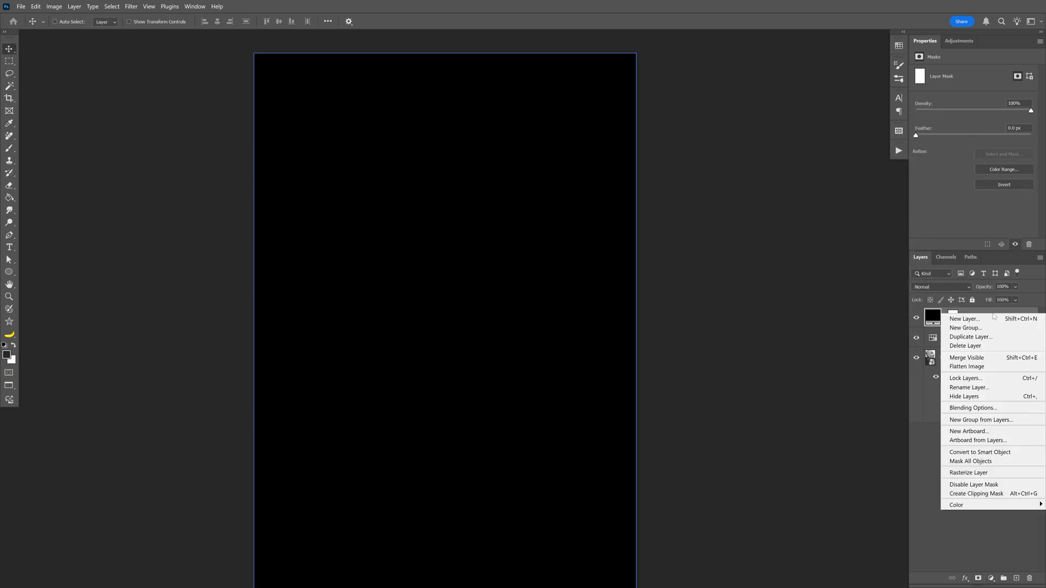
pyautogui.moveTo(981, 453)
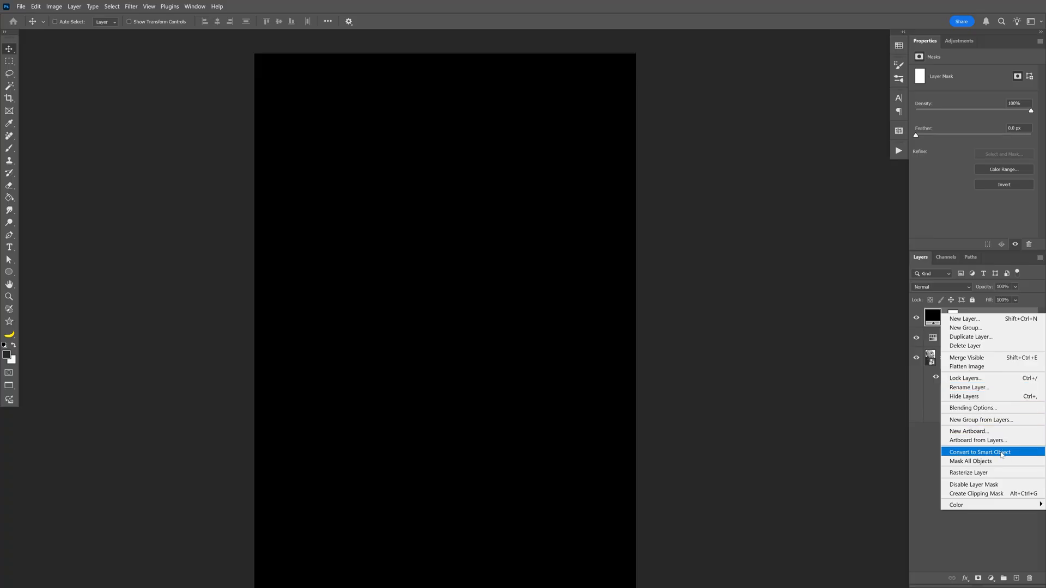
pyautogui.click(979, 451)
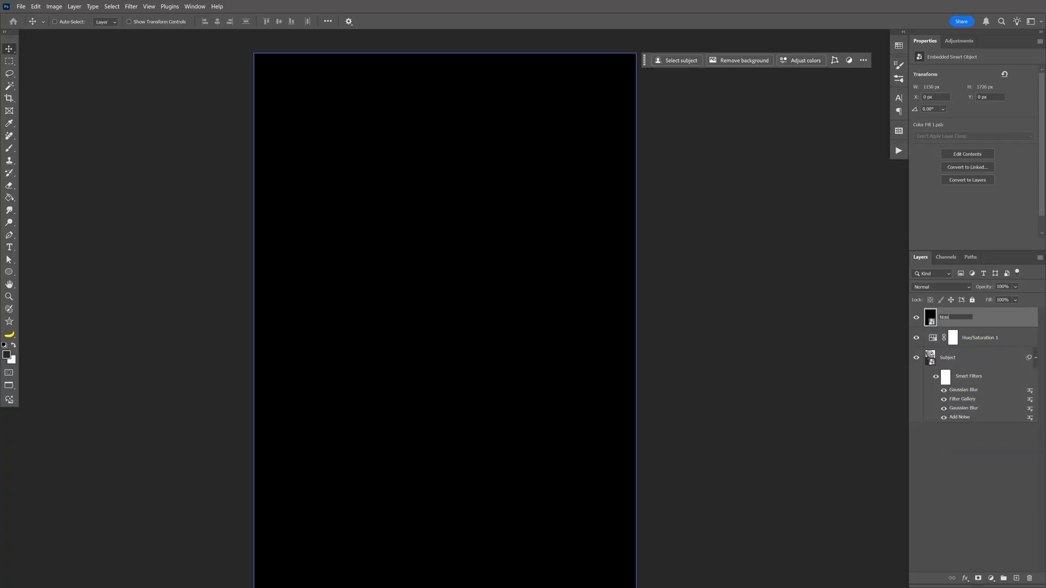
# Apply 45% uniform monochromatic Add Noise to the black Noise layer
pyautogui.click(131, 6)
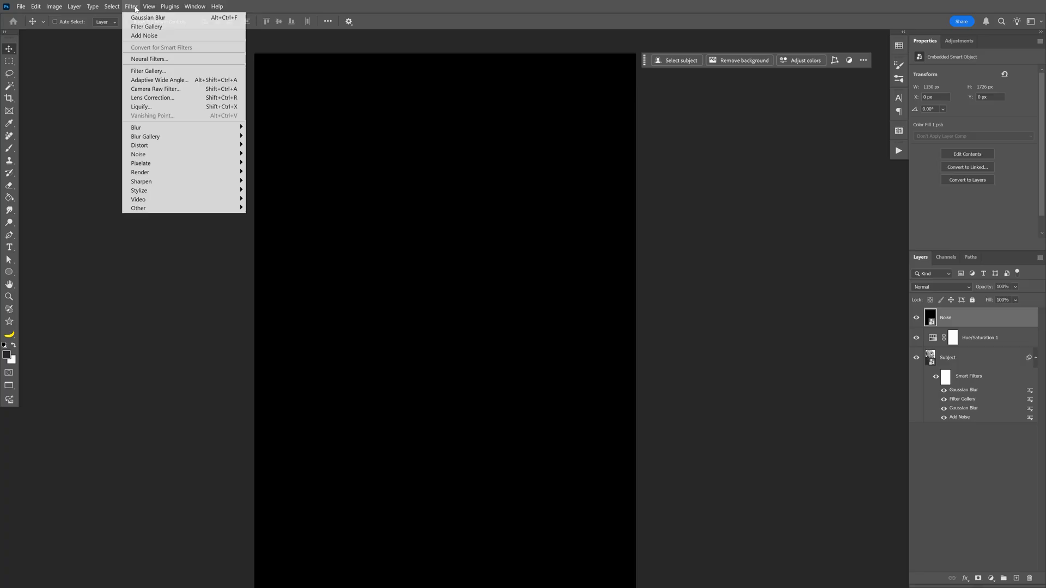
pyautogui.moveTo(138, 155)
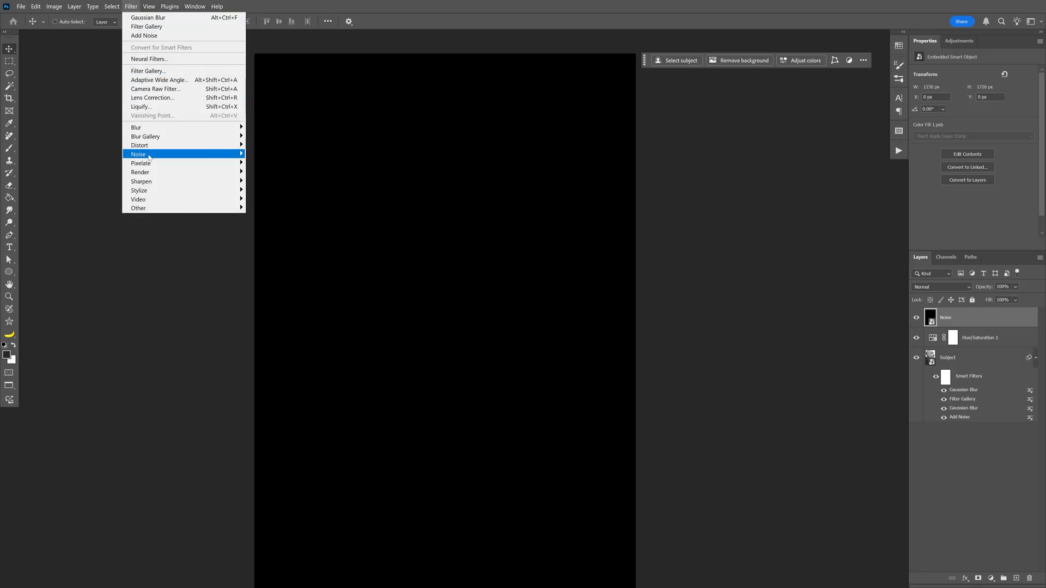
pyautogui.click(144, 154)
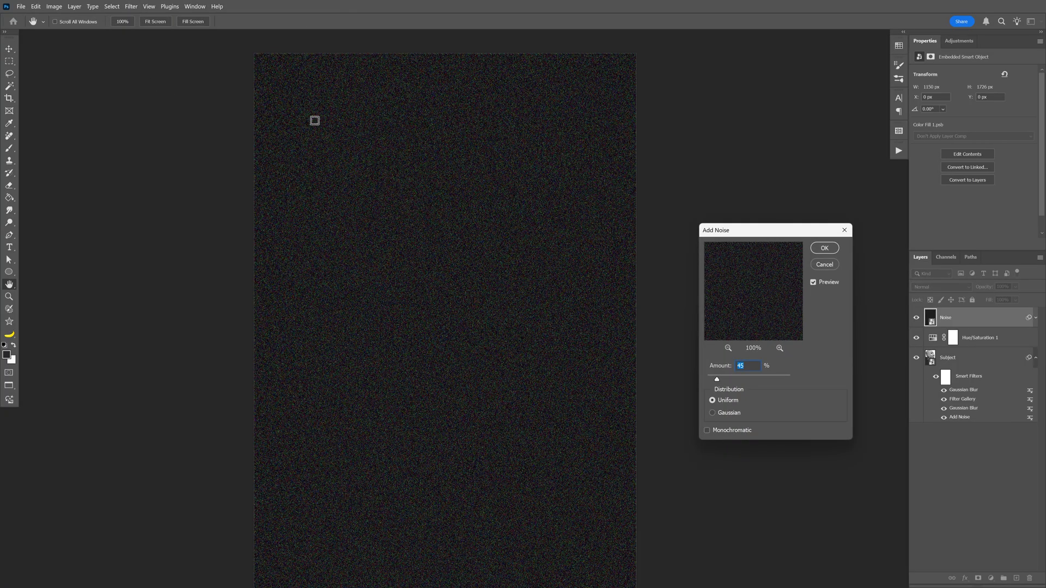
pyautogui.click(707, 430)
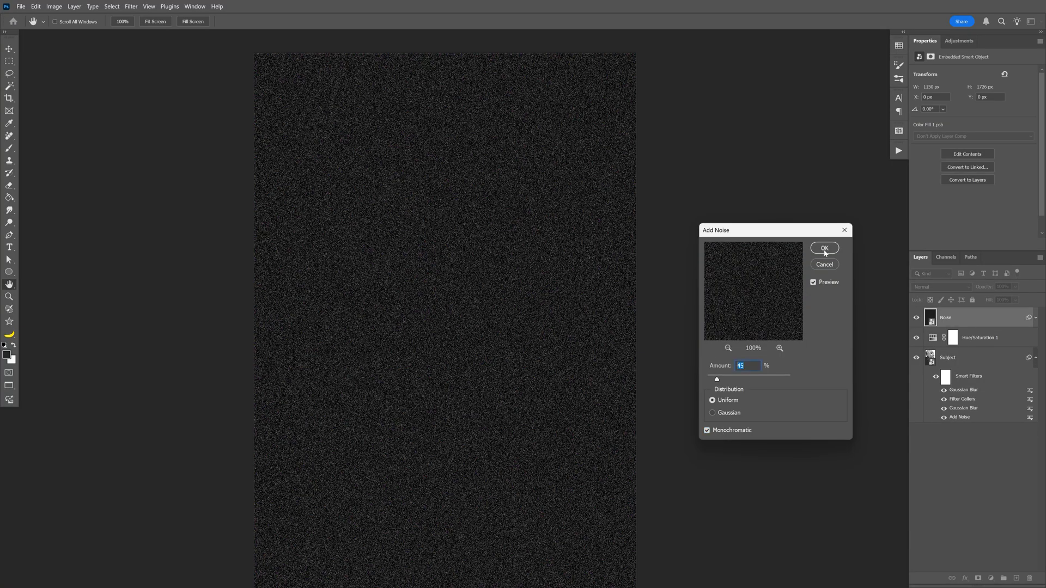
pyautogui.click(941, 286)
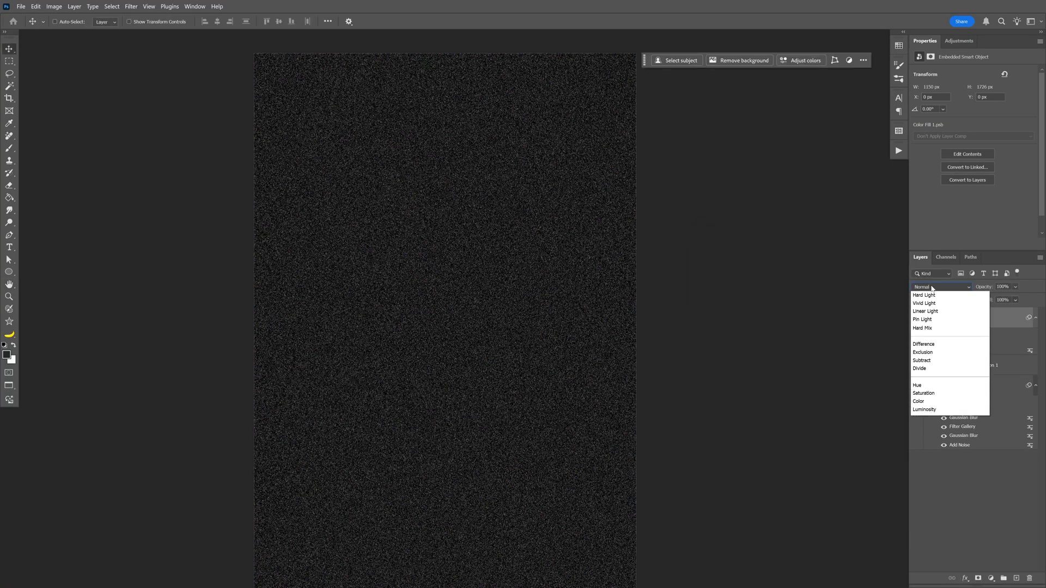
# Set the Noise layer's blend mode to Screen
pyautogui.click(920, 377)
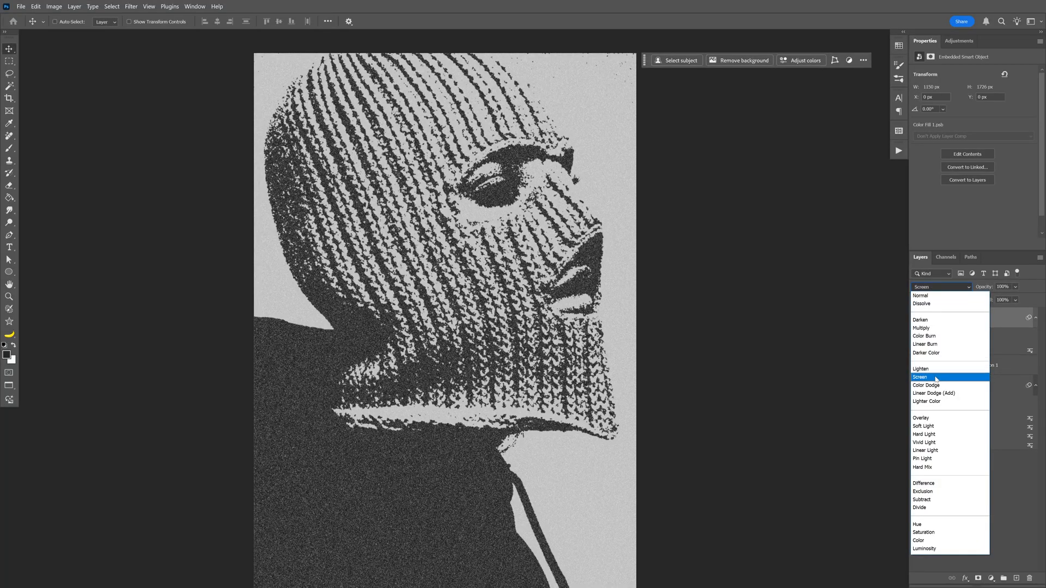
pyautogui.click(919, 377)
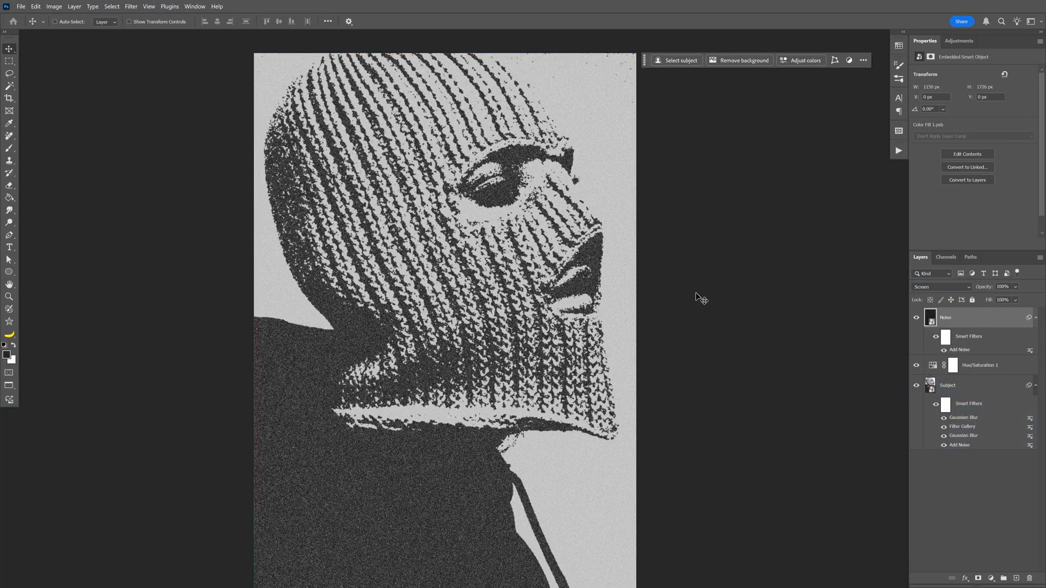